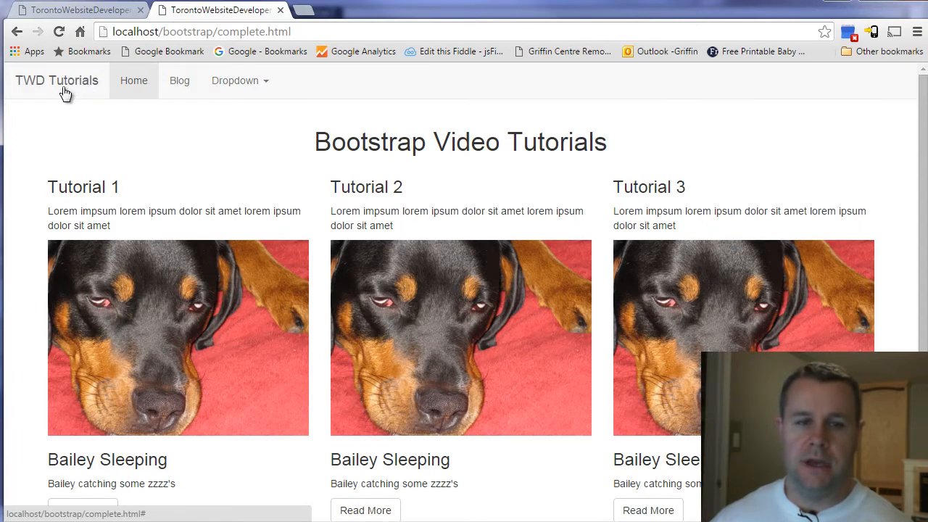
mouse_move(121, 91)
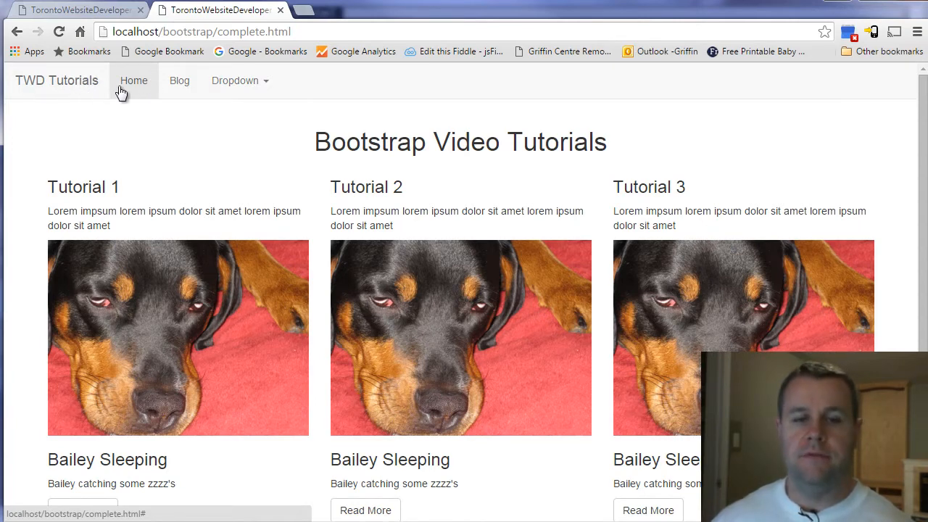
Try the navbar links on complete.html and expand the hamburger menu at narrow width.
click(234, 81)
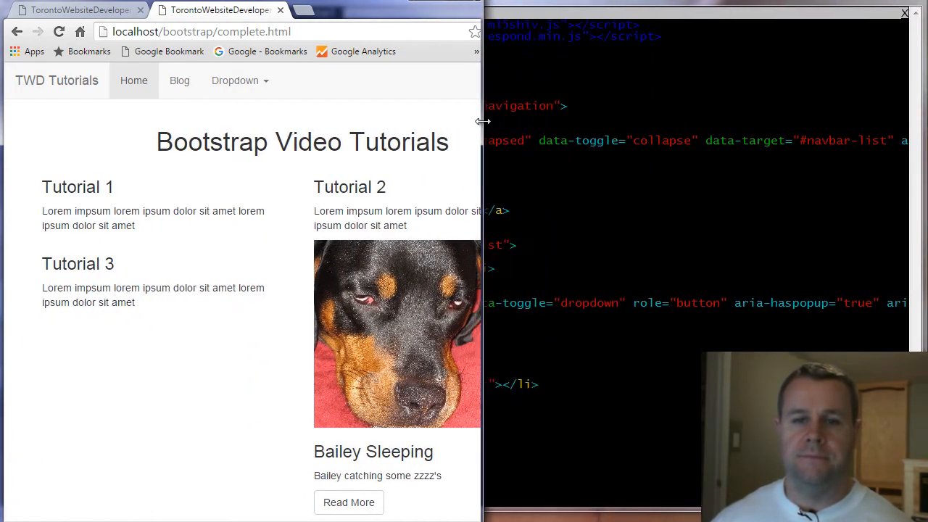
click(419, 81)
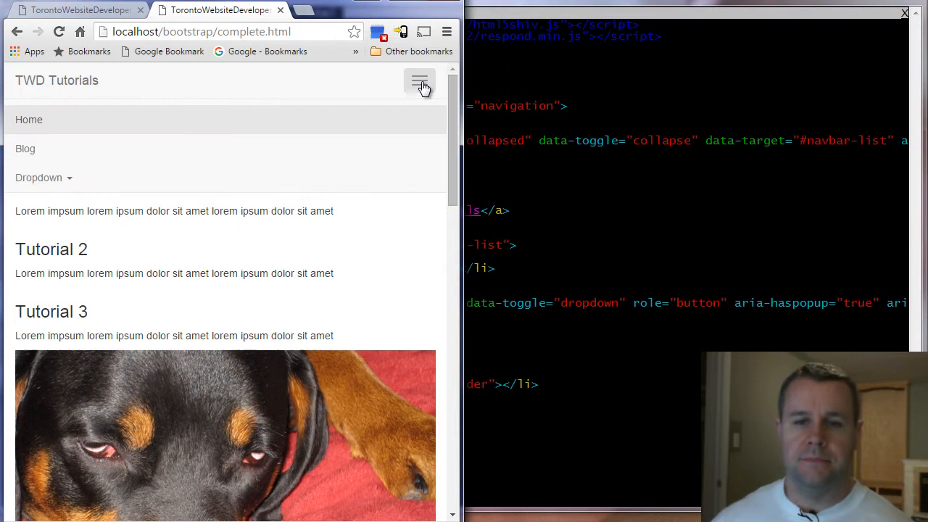
mouse_move(385, 98)
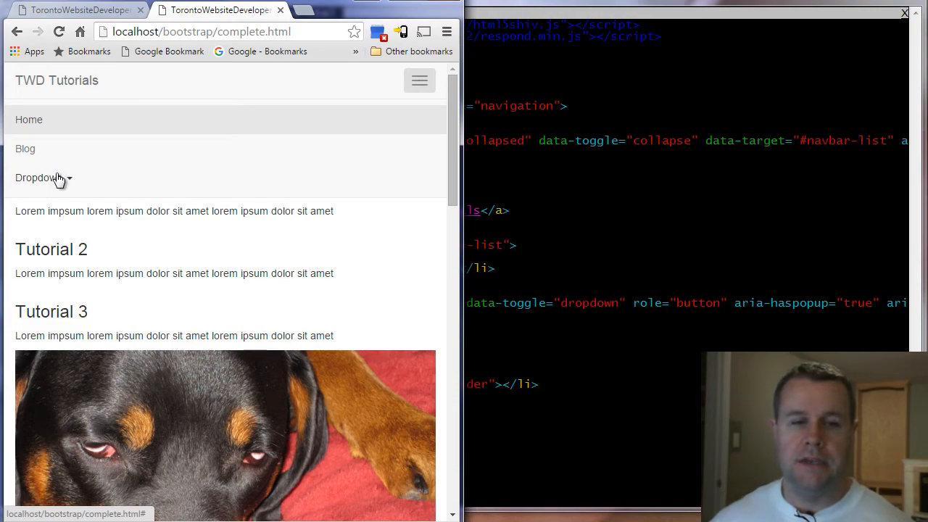
mouse_move(485, 119)
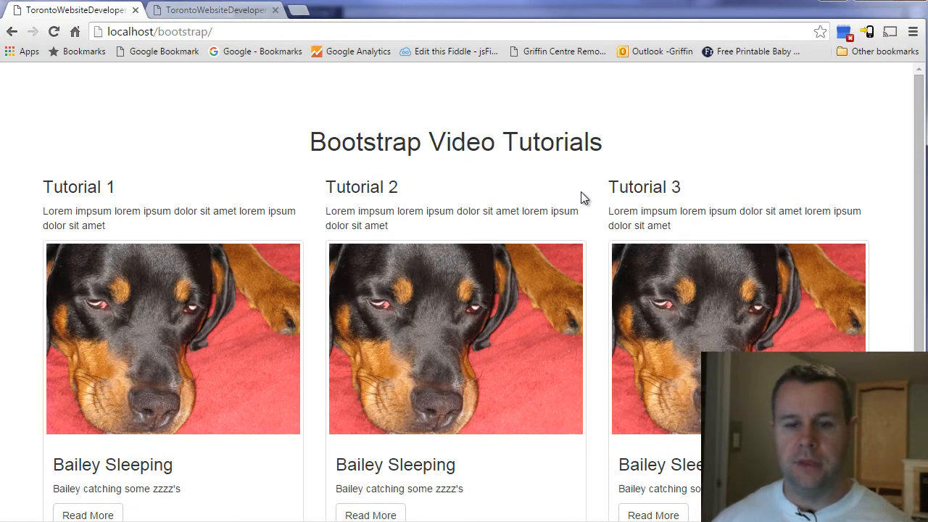
scroll(down, 3)
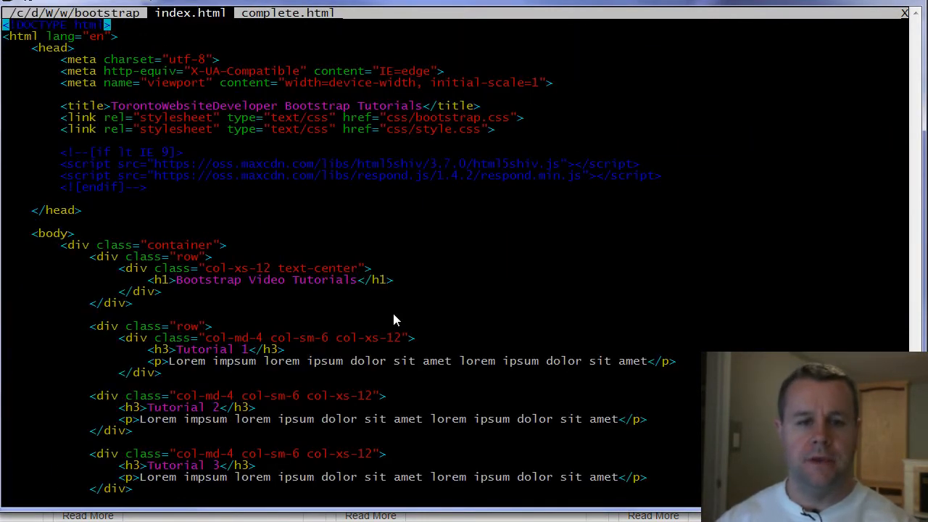
List the bootstrap project files with netrw from index.html.
click(287, 12)
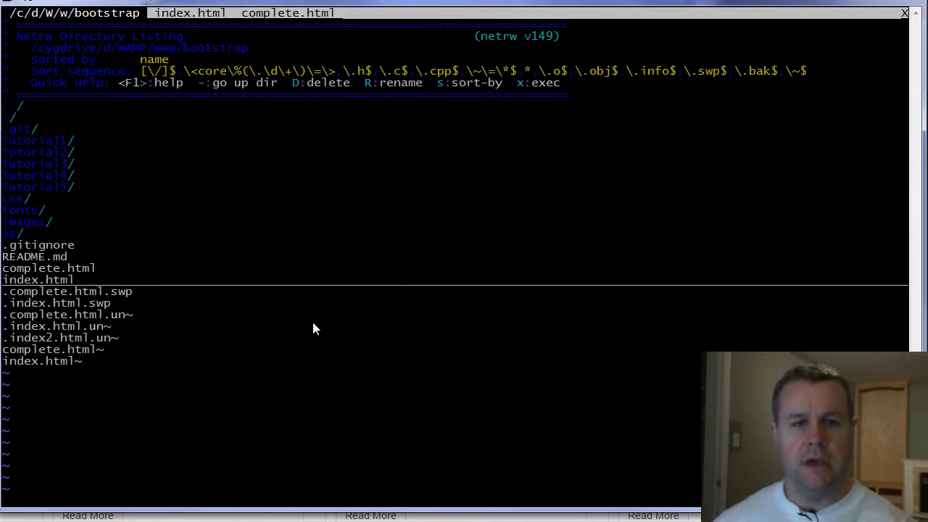
click(287, 12)
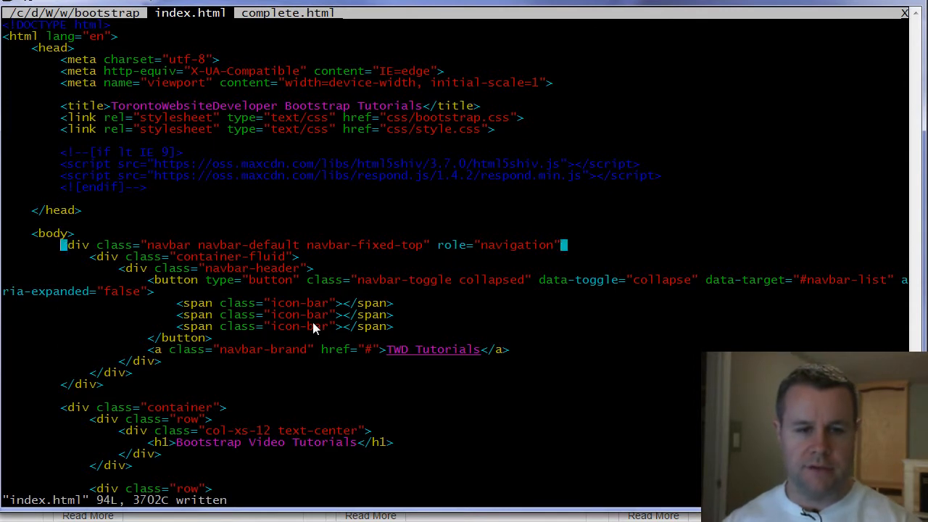
mouse_move(241, 389)
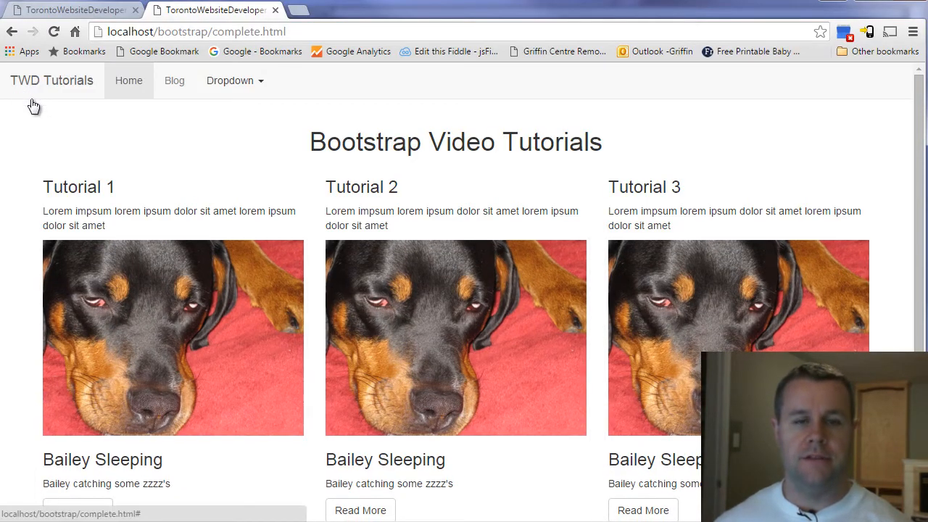
mouse_move(428, 93)
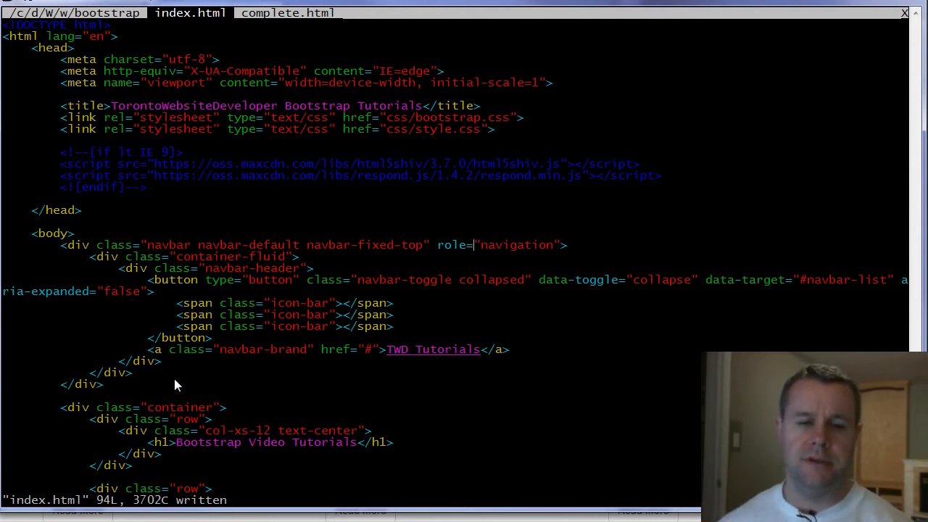
mouse_move(328, 261)
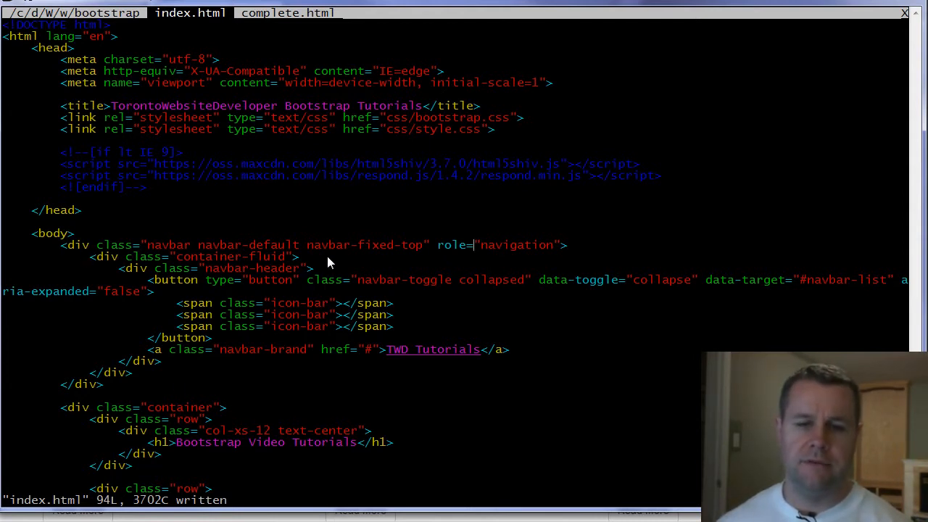
mouse_move(467, 258)
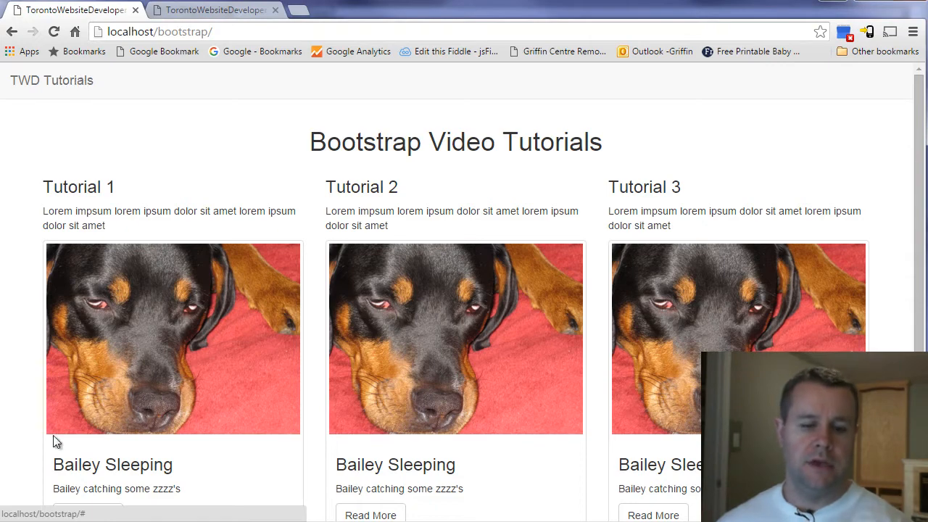
mouse_move(870, 165)
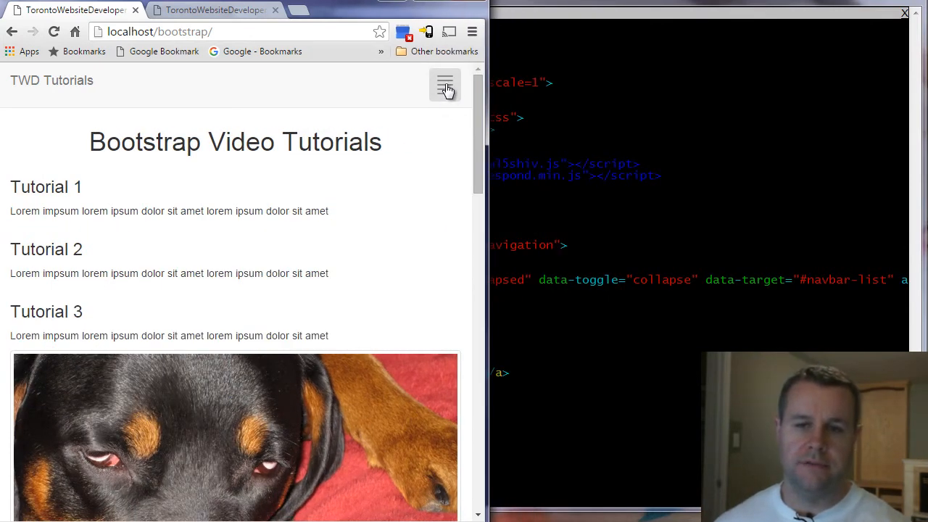
mouse_move(446, 96)
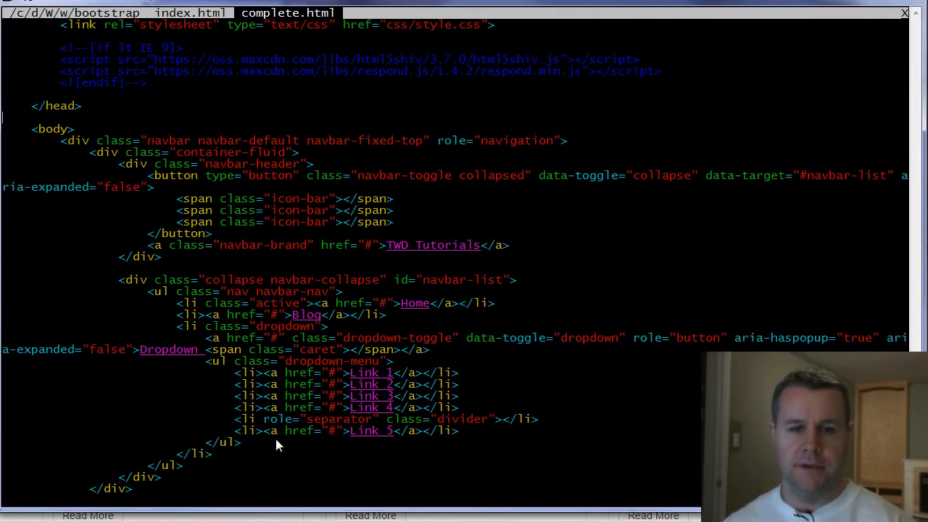
Yank the navbar-list div with Home, Blog and Dropdown links from complete.html.
key(V)
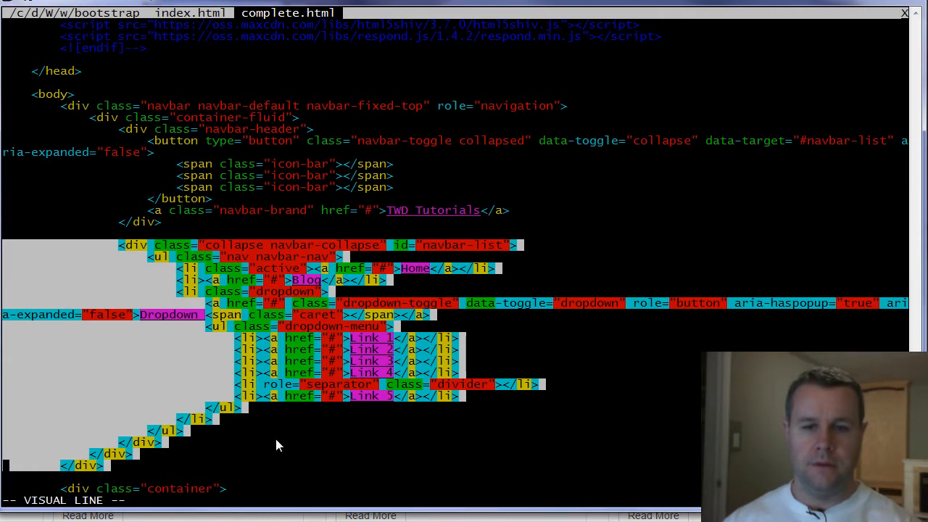
key(Escape)
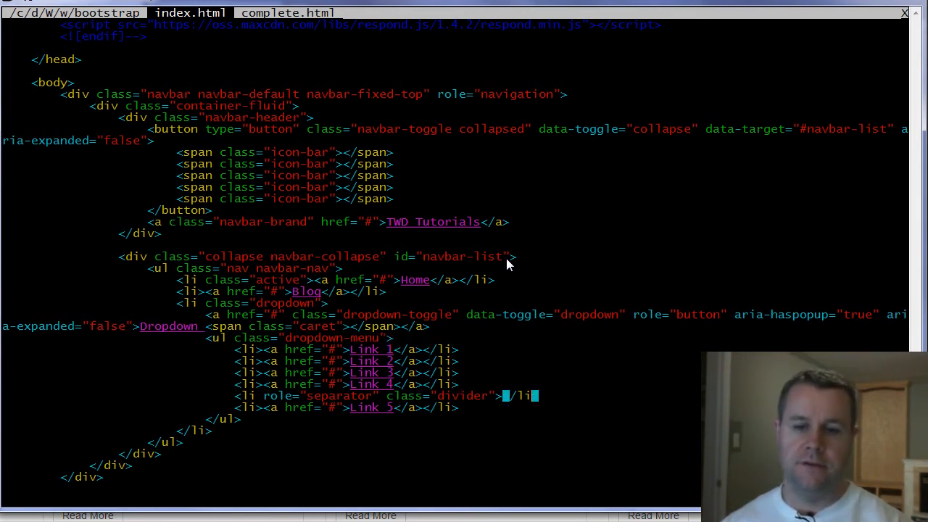
Paste the collapse block below the navbar-brand link in index.html and save with :w.
key(V)
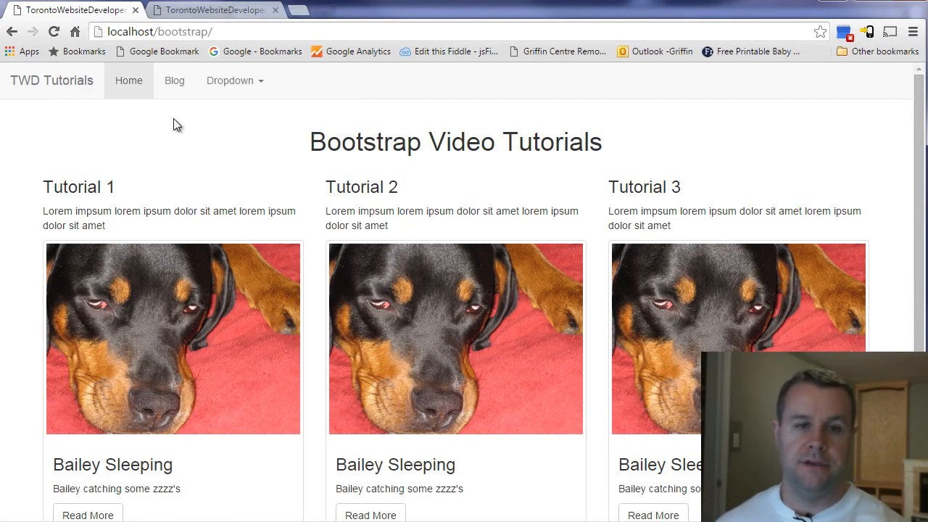
mouse_move(200, 137)
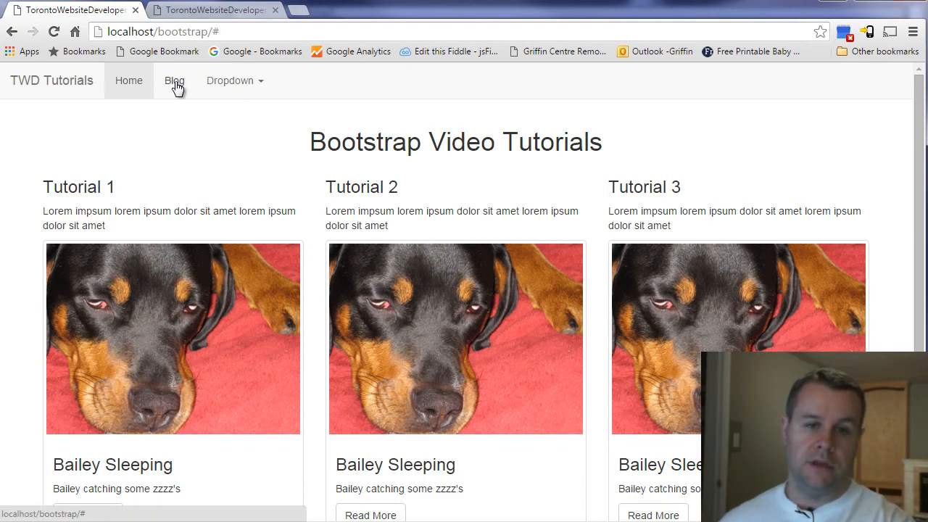
Follow the Blog link in the refreshed full-width navbar on localhost/bootstrap/.
click(229, 82)
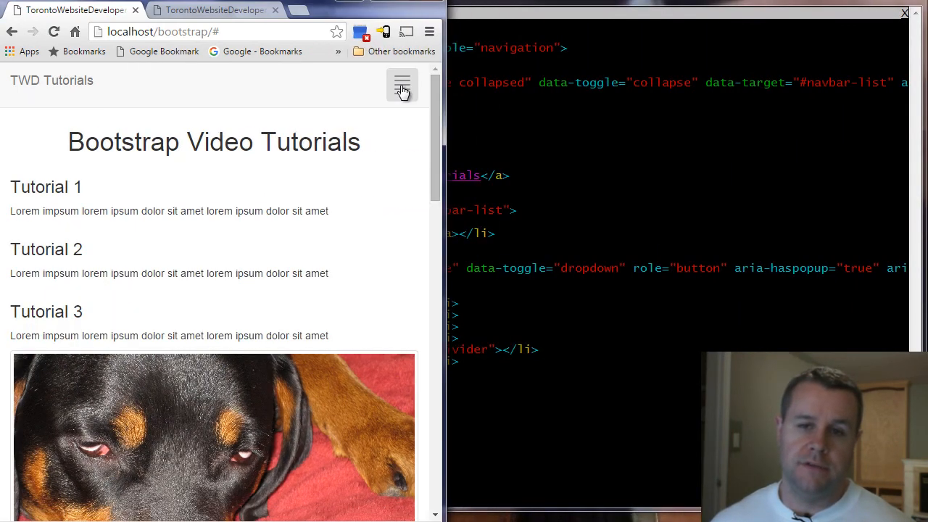
click(402, 82)
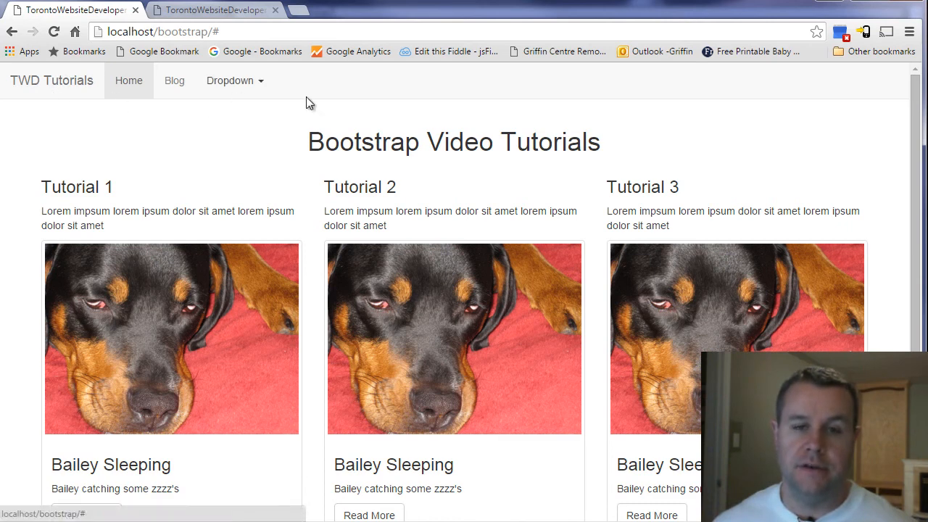
mouse_move(114, 123)
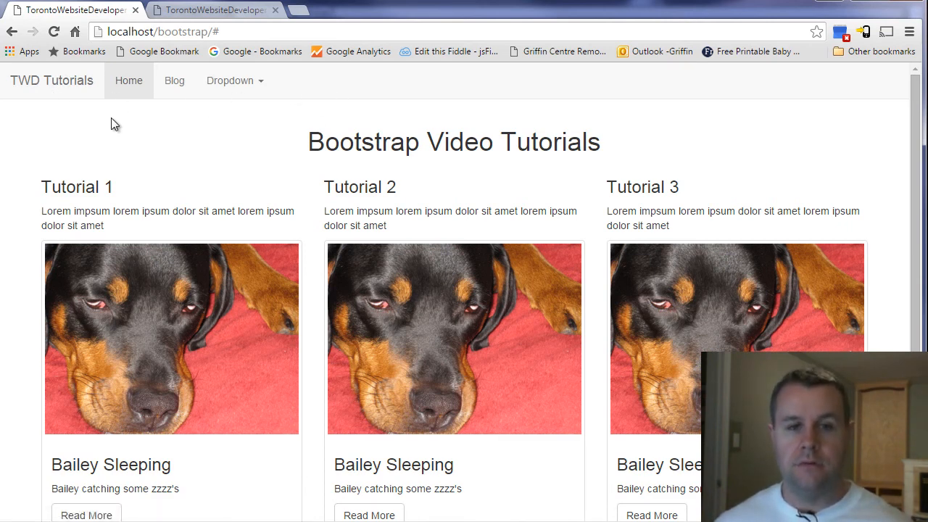
mouse_move(229, 82)
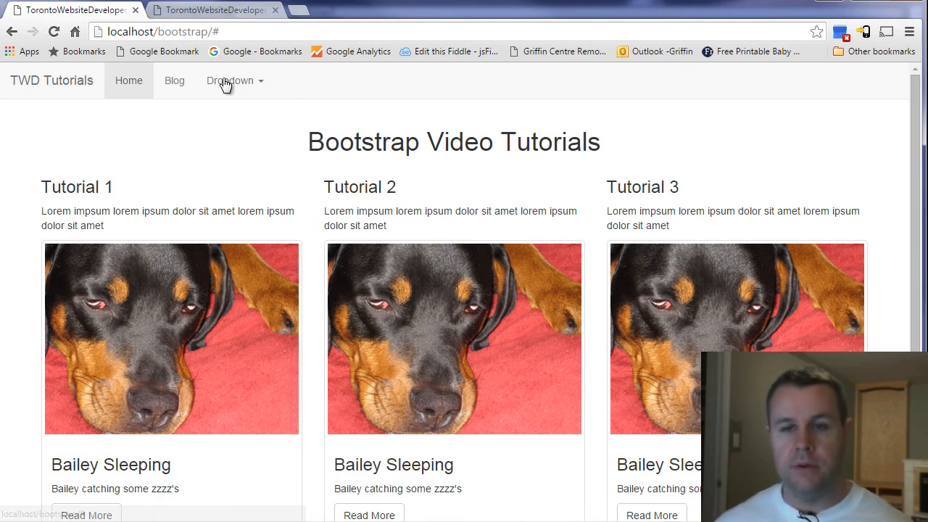
mouse_move(833, 90)
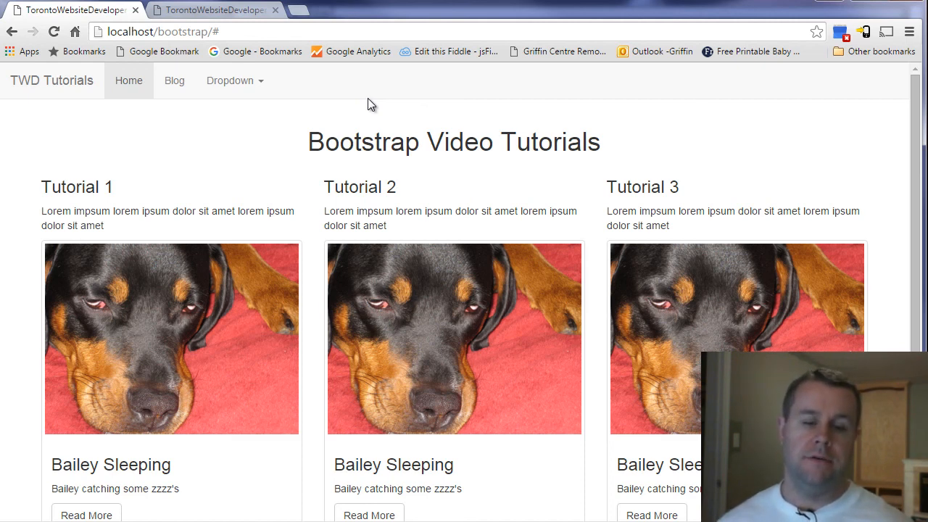
mouse_move(413, 119)
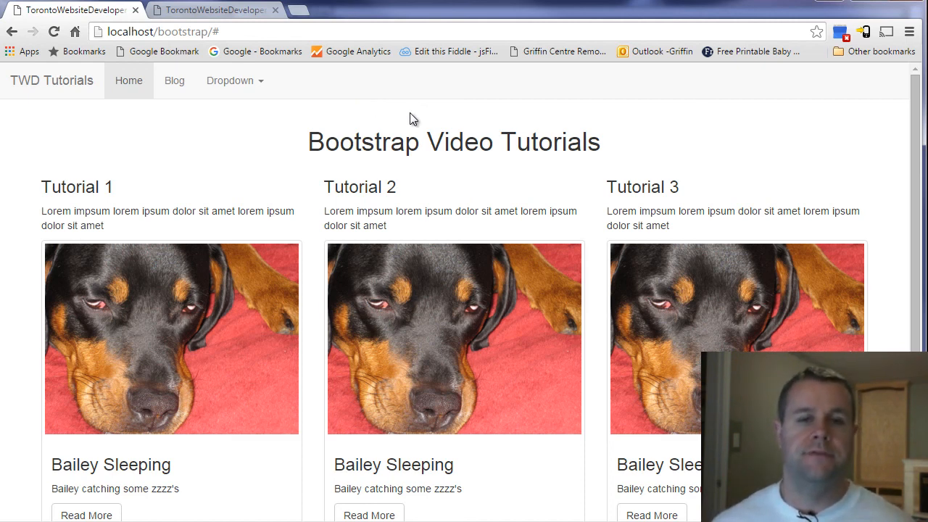